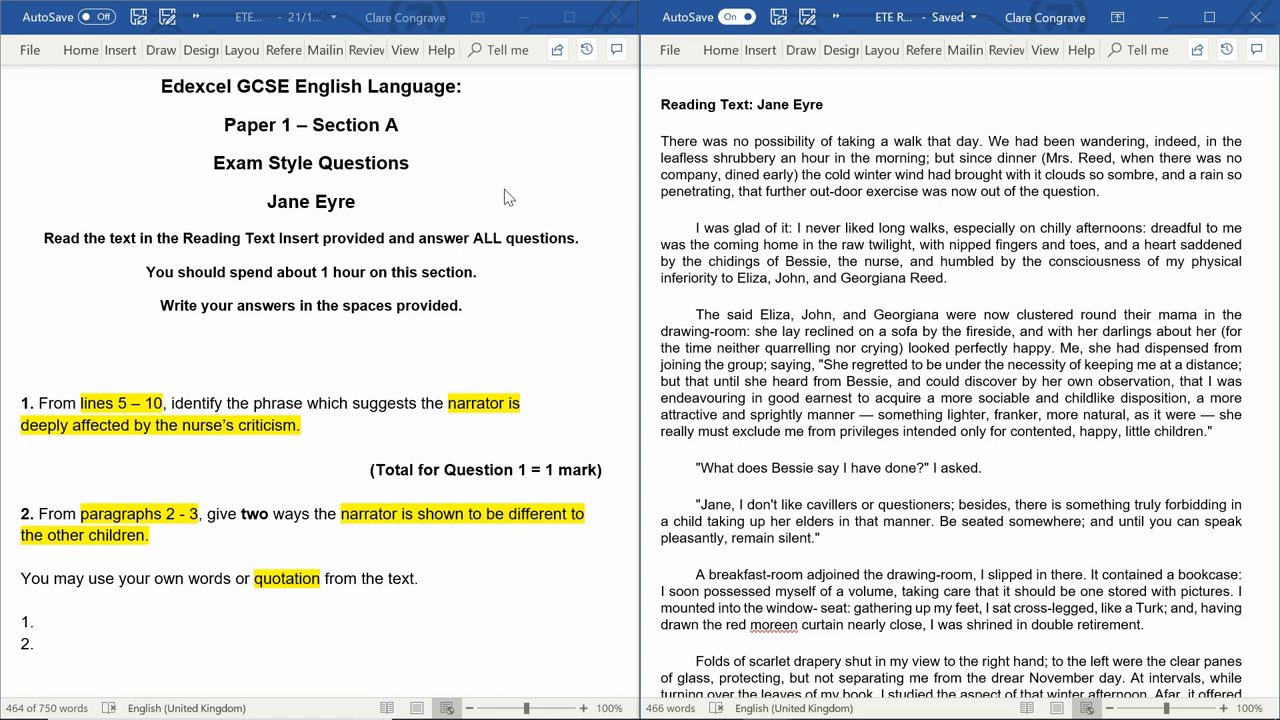
pyautogui.moveTo(448, 152)
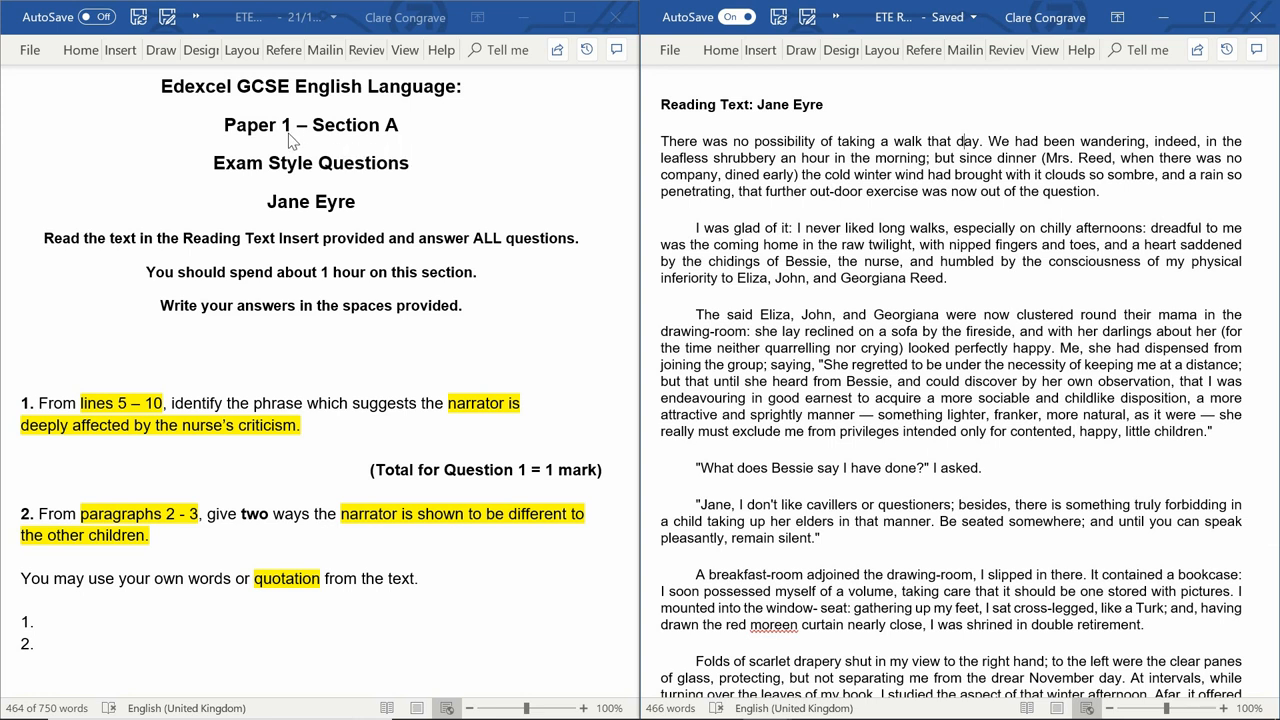
pyautogui.moveTo(412, 112)
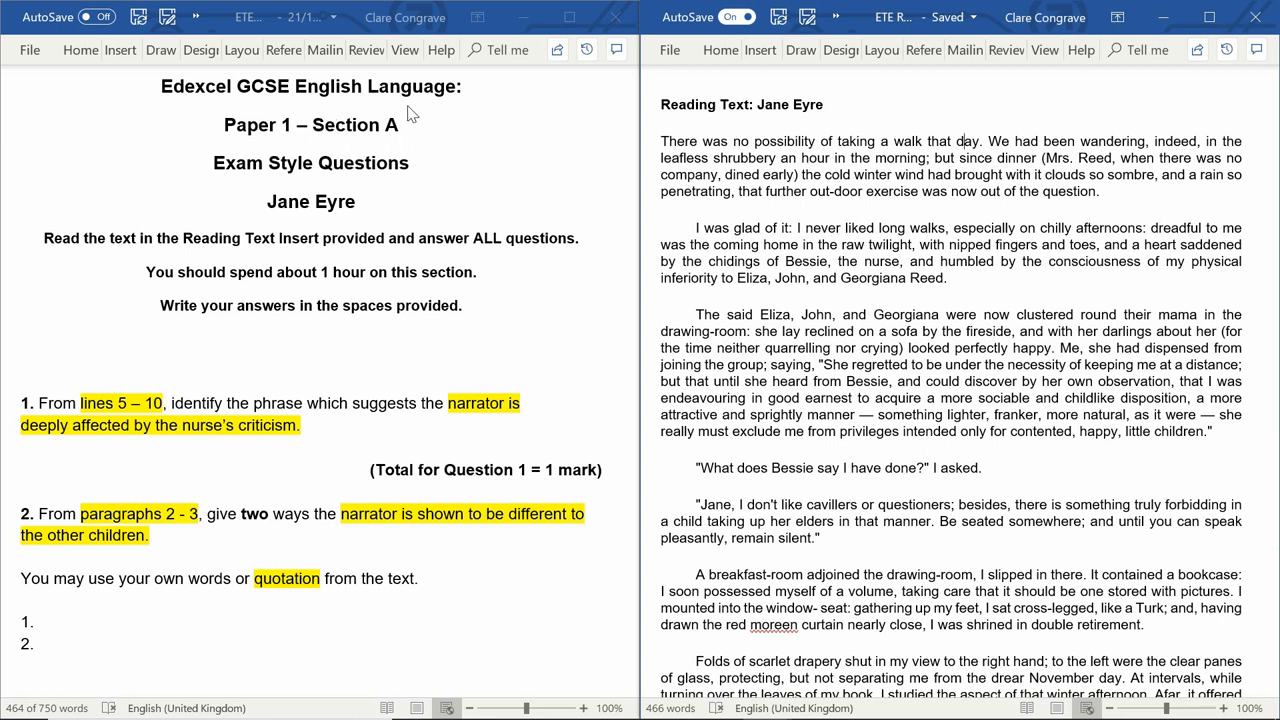
pyautogui.moveTo(268, 152)
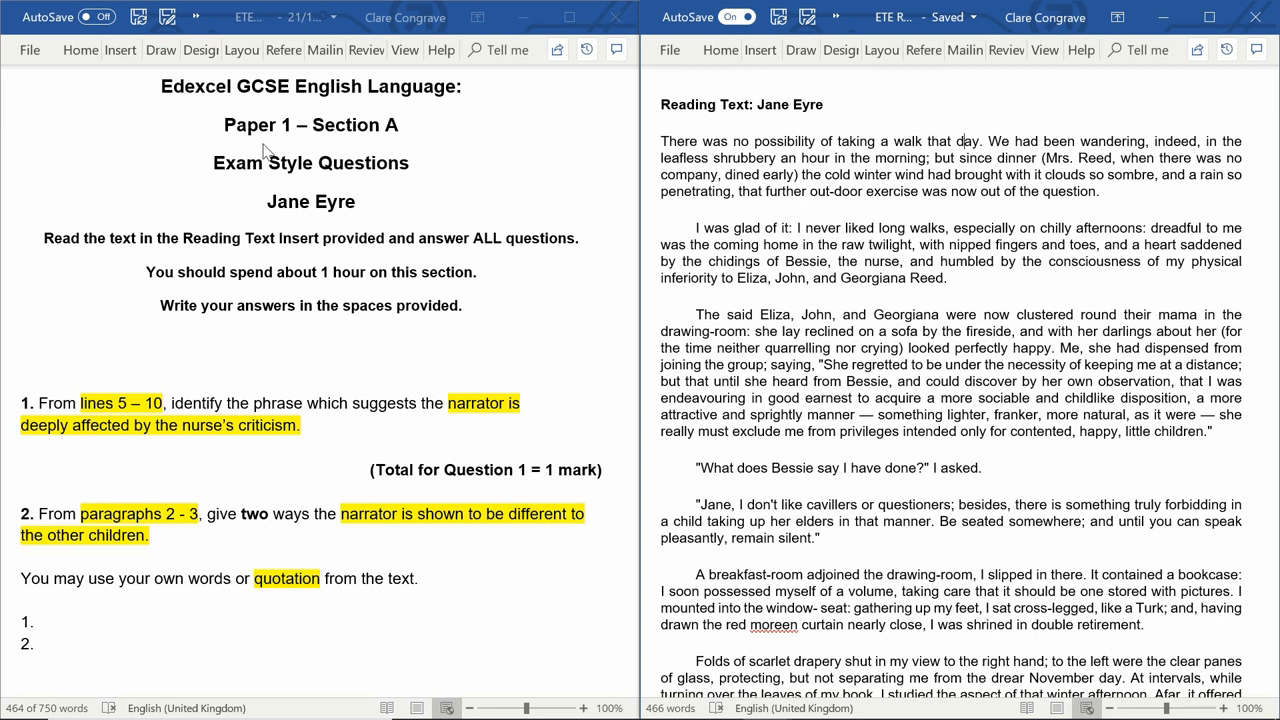
pyautogui.moveTo(292, 184)
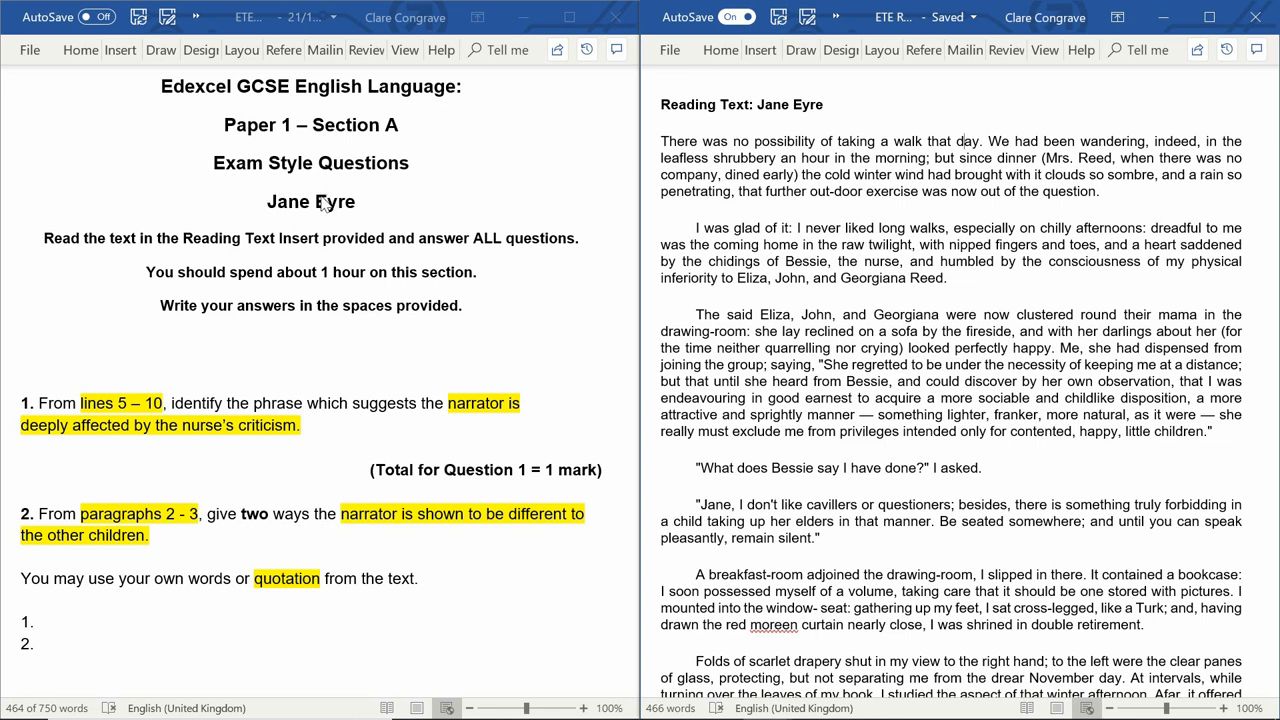
pyautogui.moveTo(304, 214)
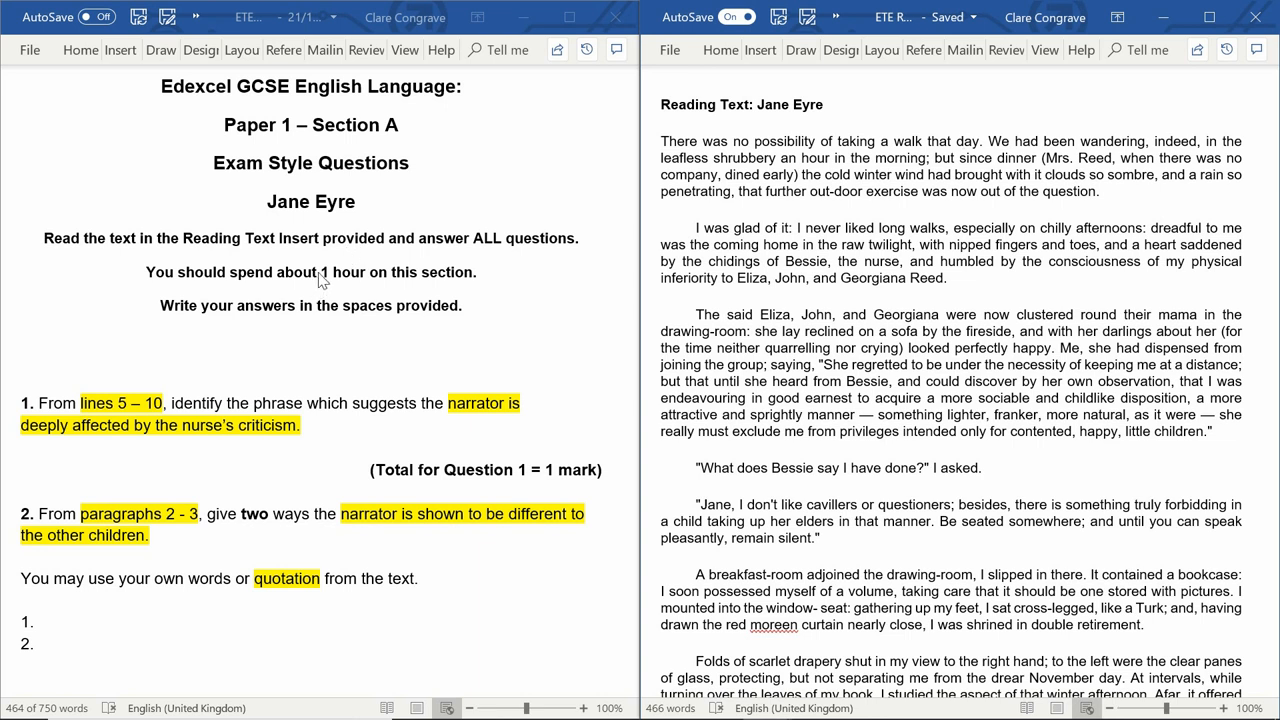
pyautogui.moveTo(322, 278)
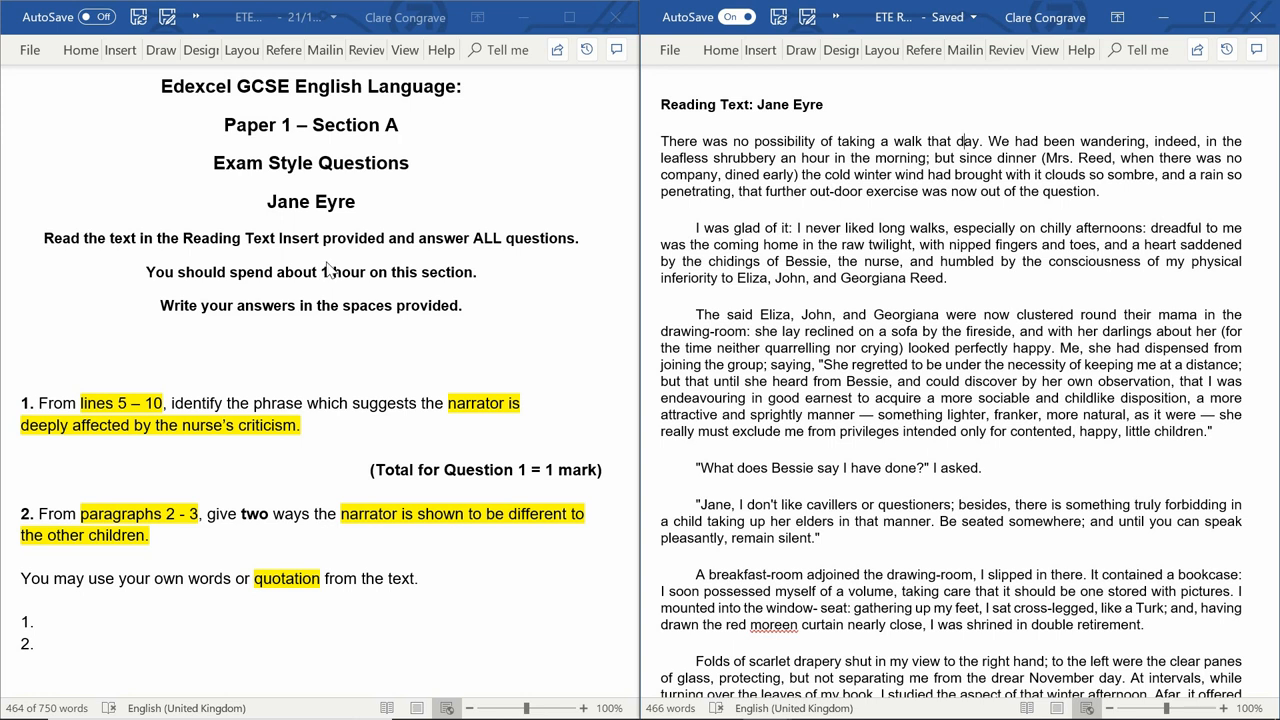
pyautogui.moveTo(148, 378)
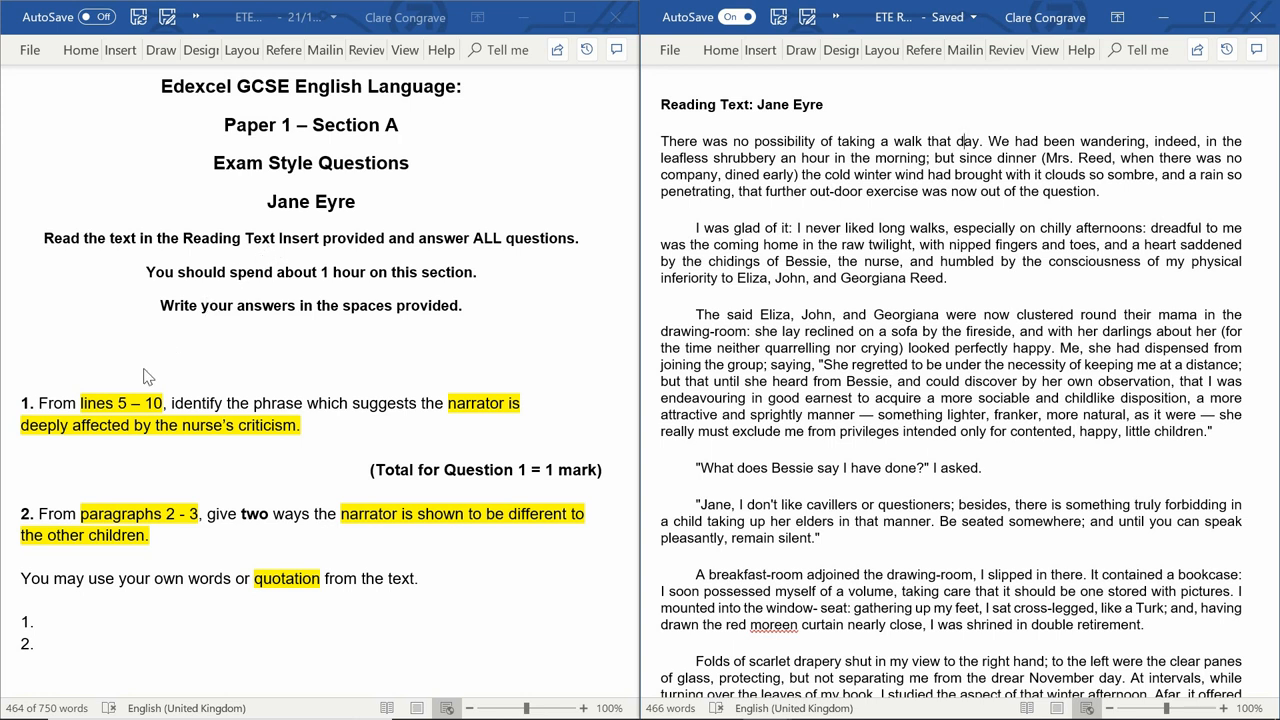
pyautogui.moveTo(168, 418)
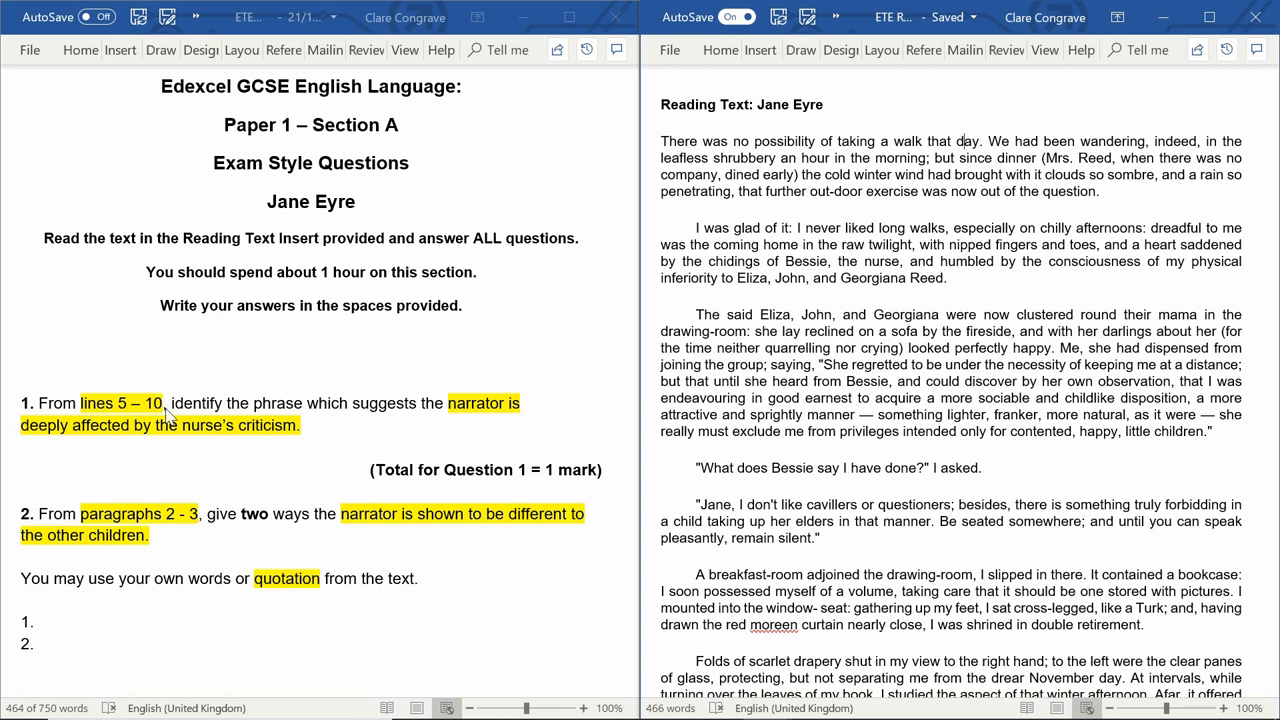
pyautogui.moveTo(116, 418)
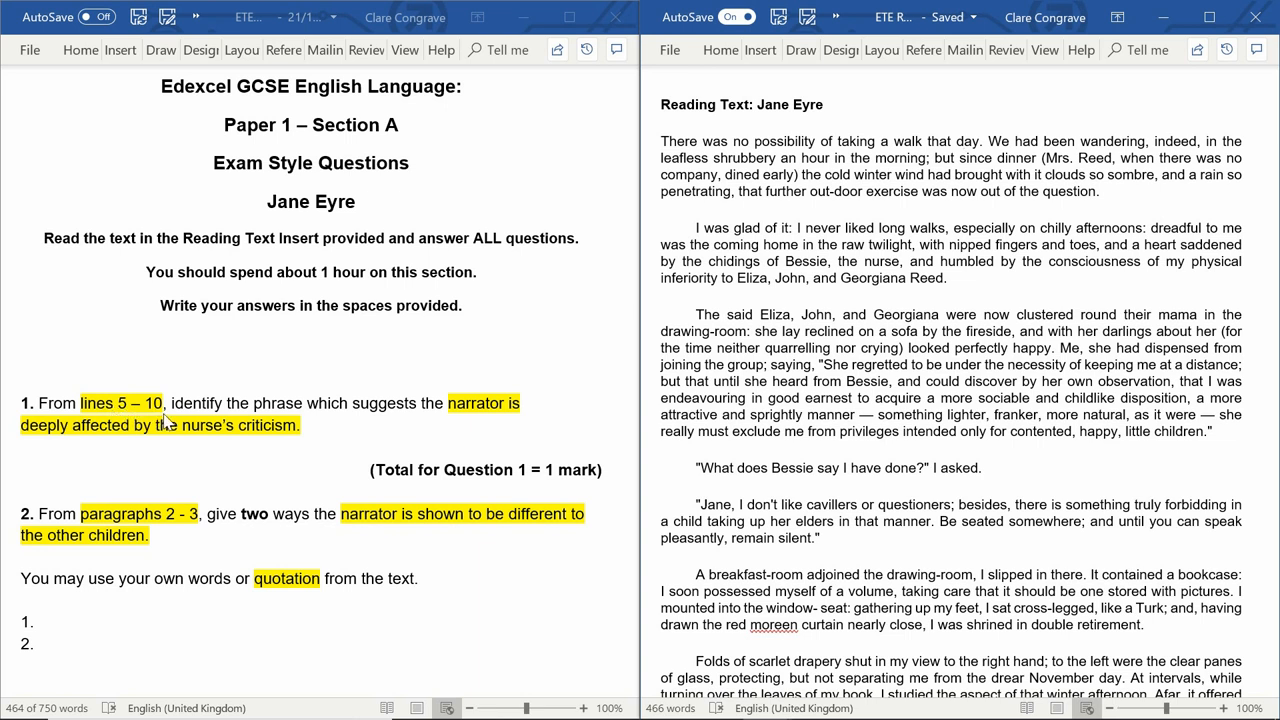
pyautogui.moveTo(356, 412)
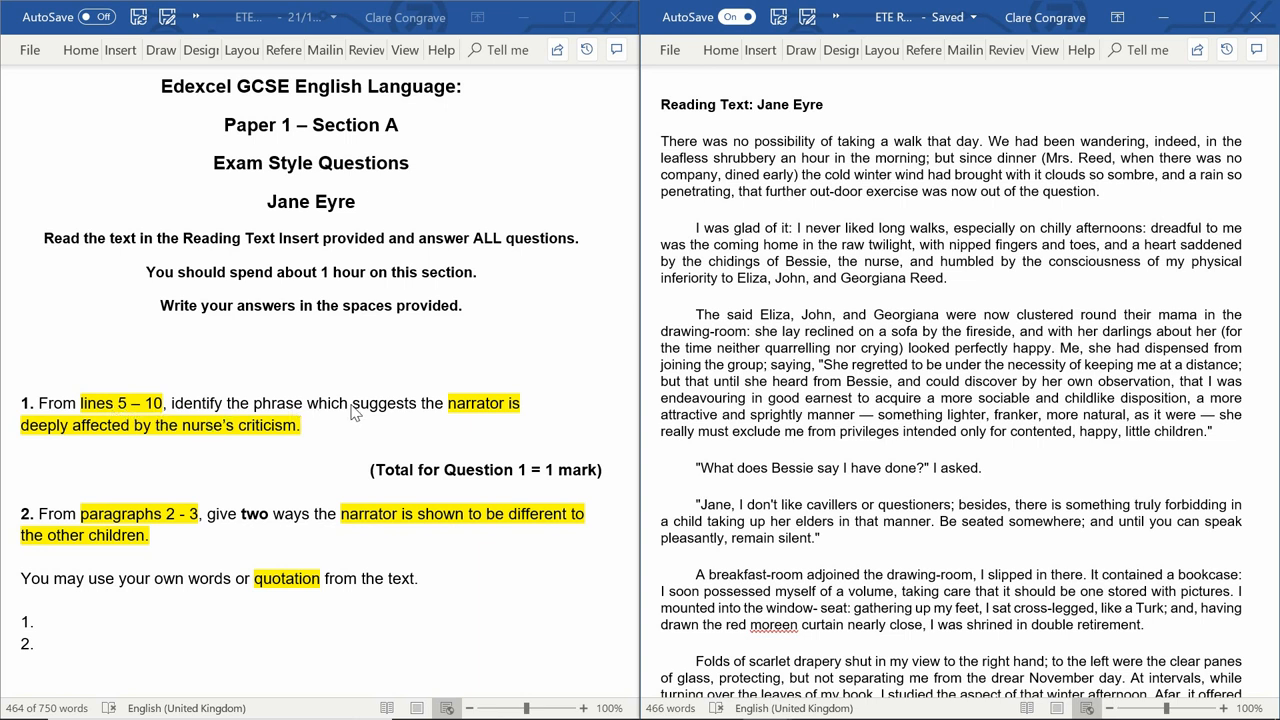
pyautogui.moveTo(382, 394)
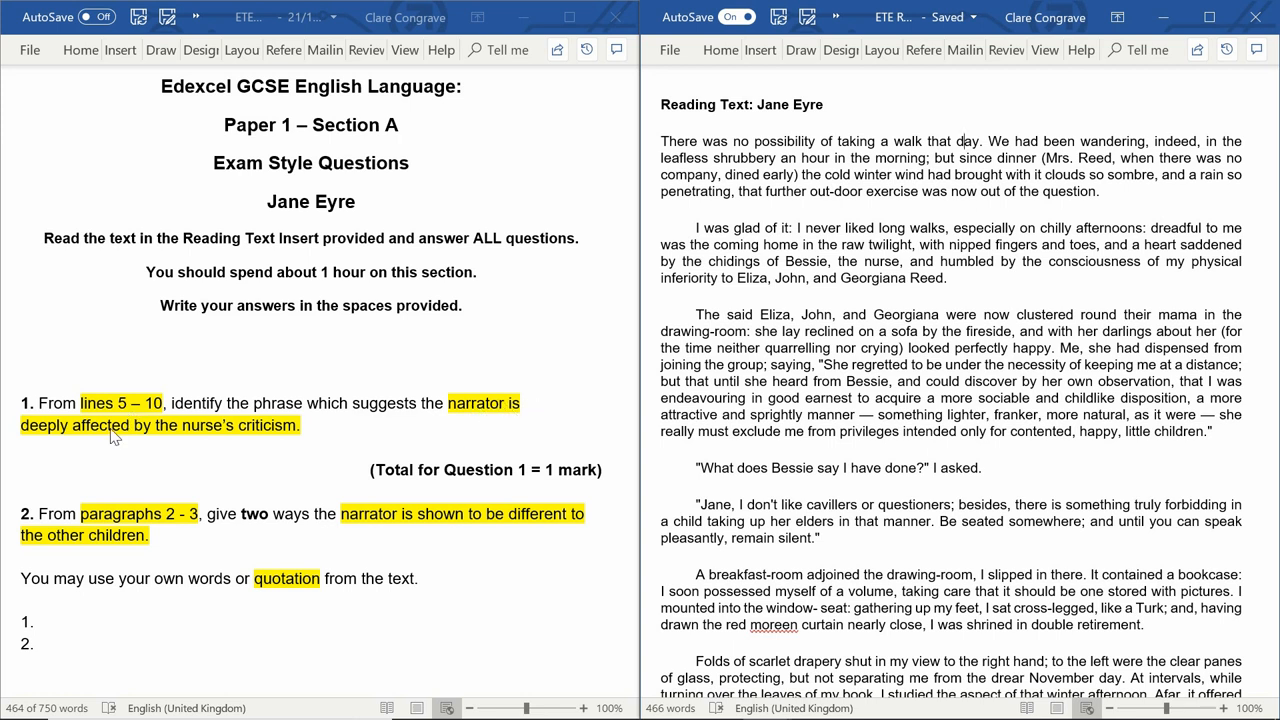
pyautogui.moveTo(262, 438)
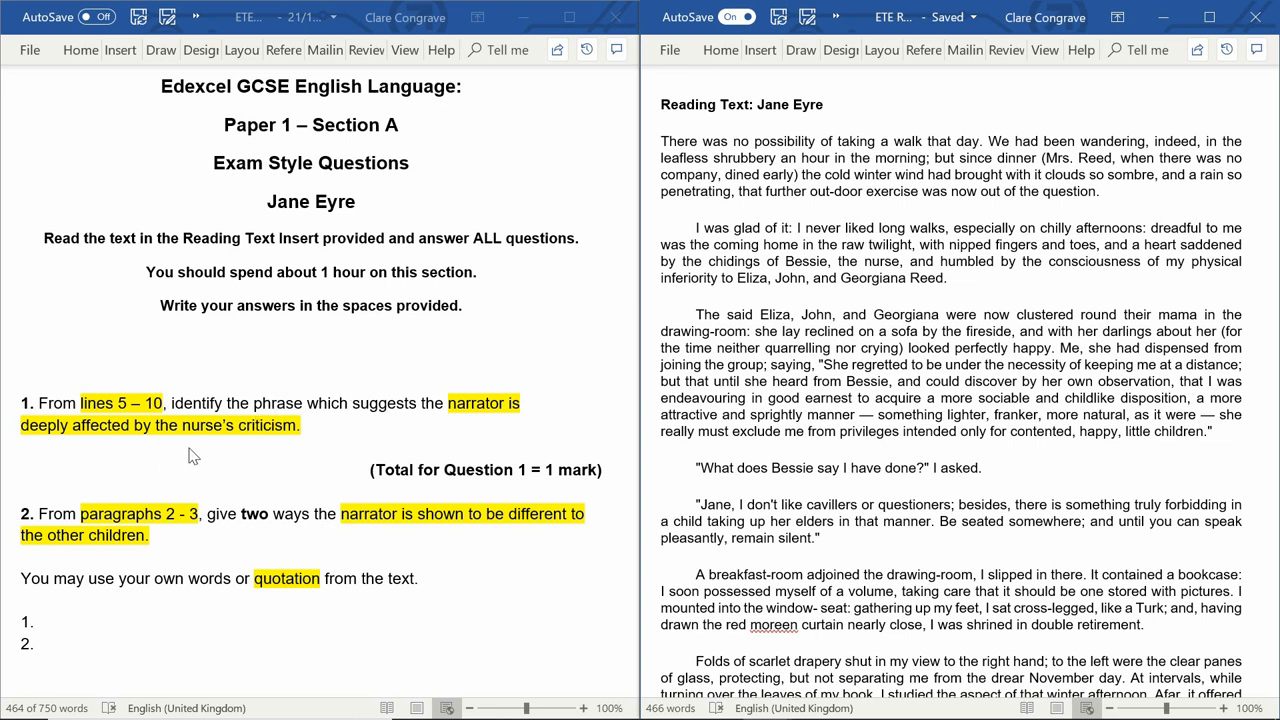
pyautogui.moveTo(796, 428)
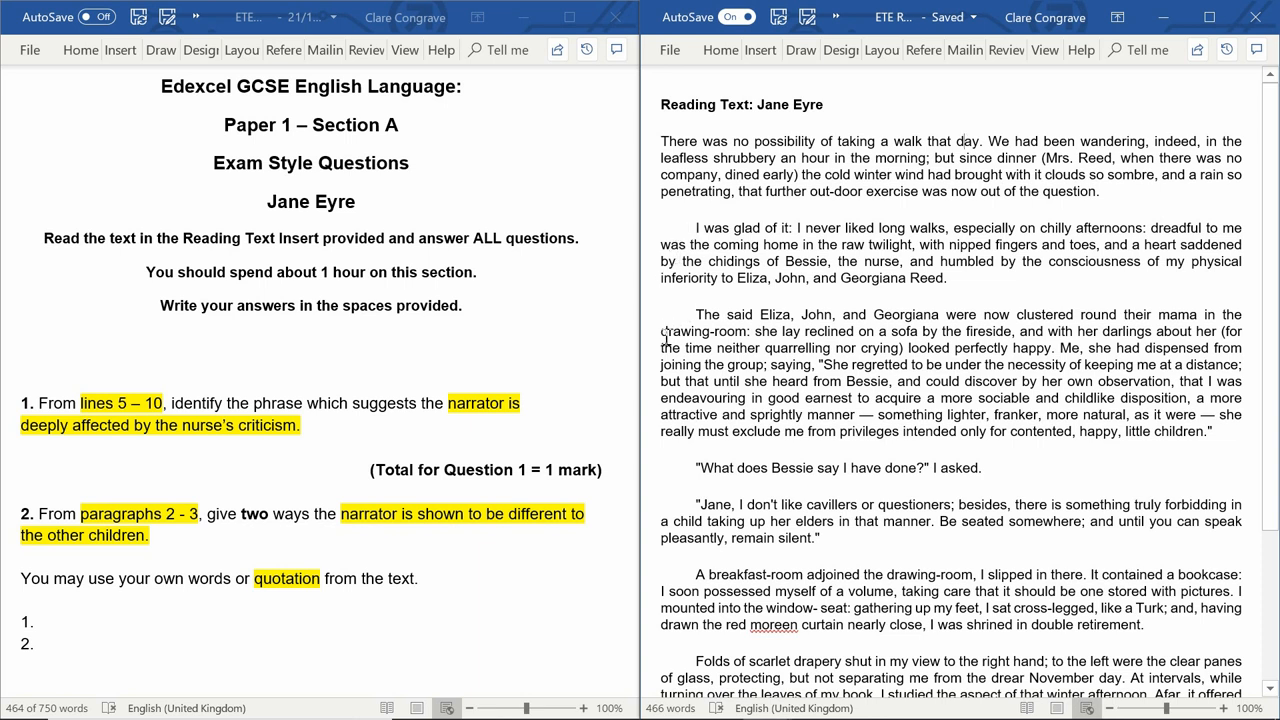
pyautogui.moveTo(740, 232)
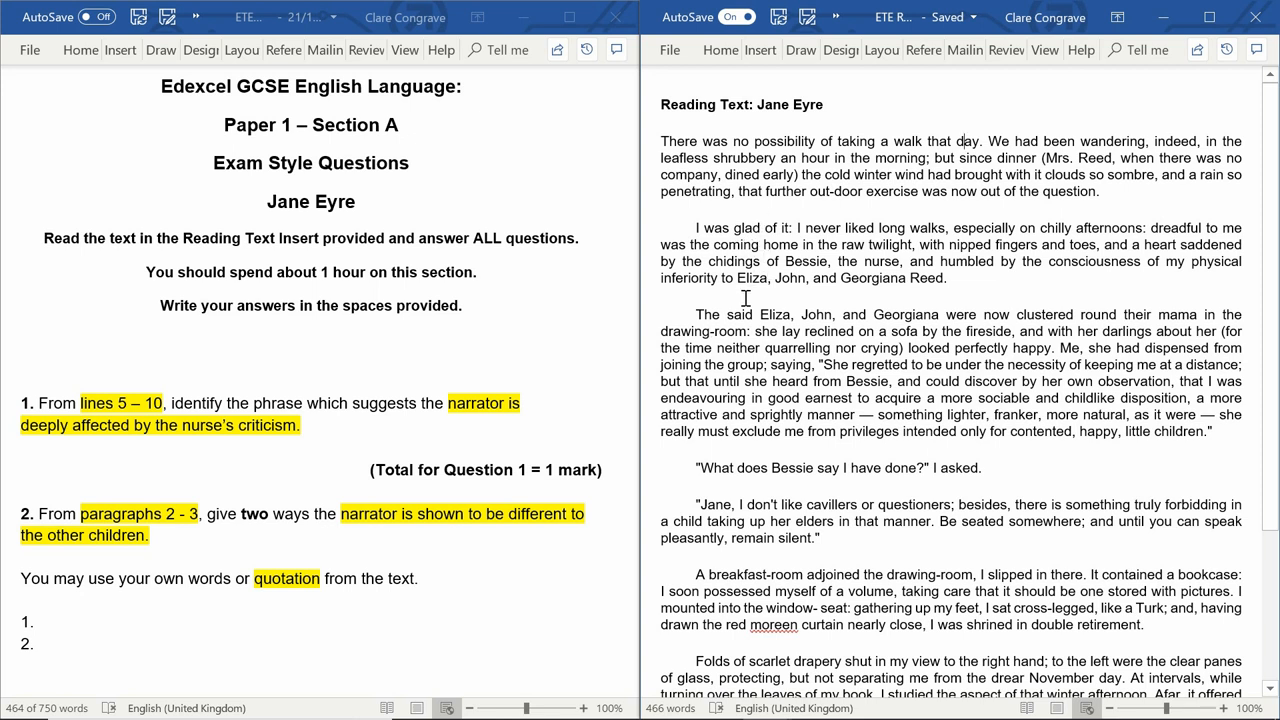
pyautogui.moveTo(880, 252)
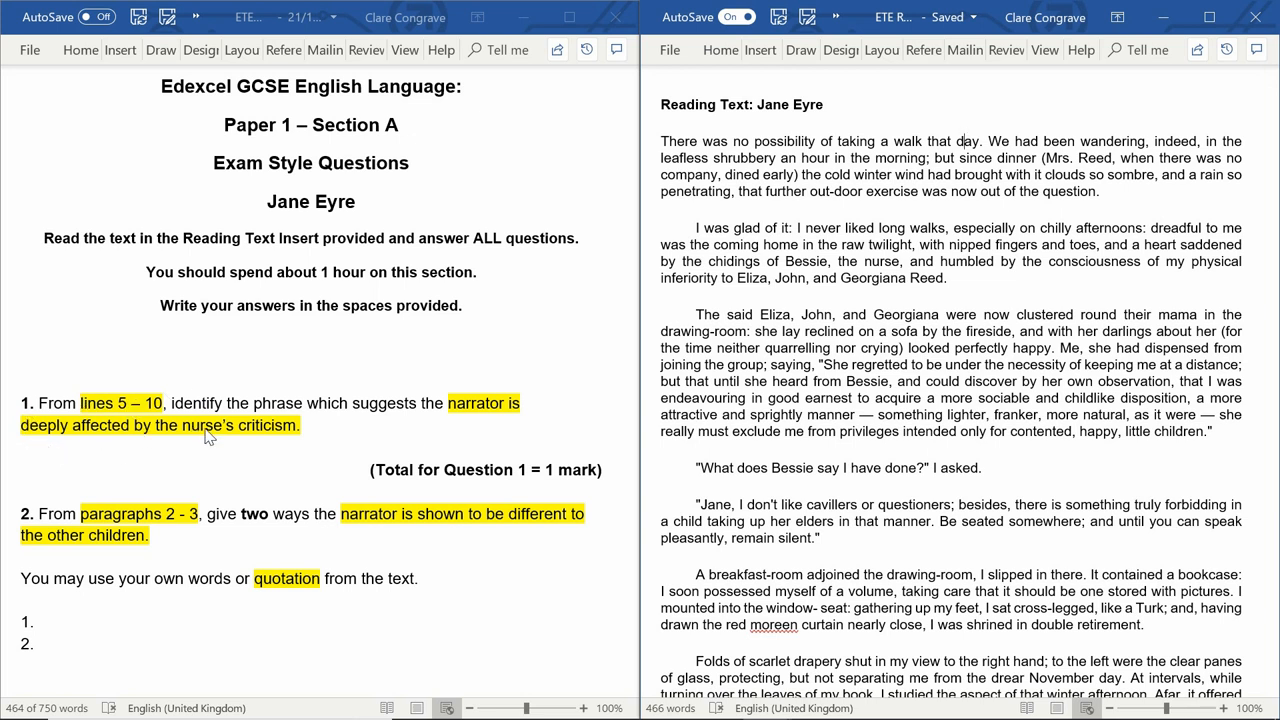
pyautogui.moveTo(860, 256)
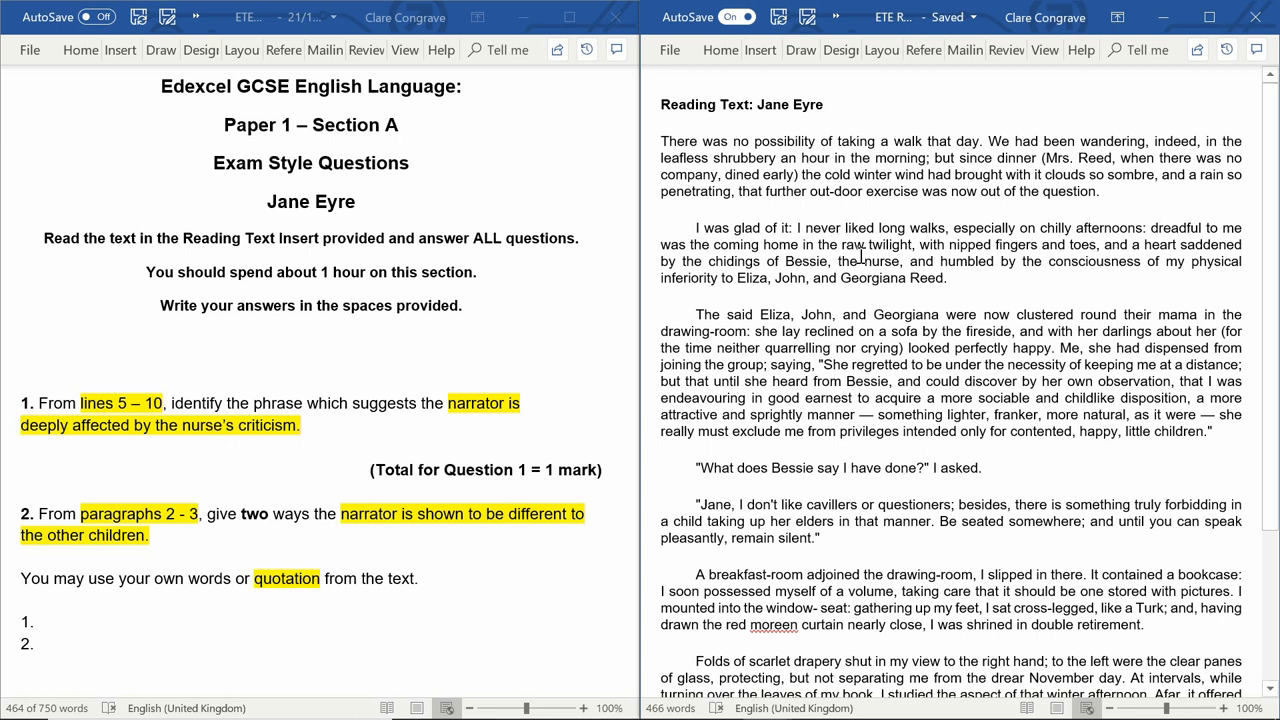
pyautogui.moveTo(832, 290)
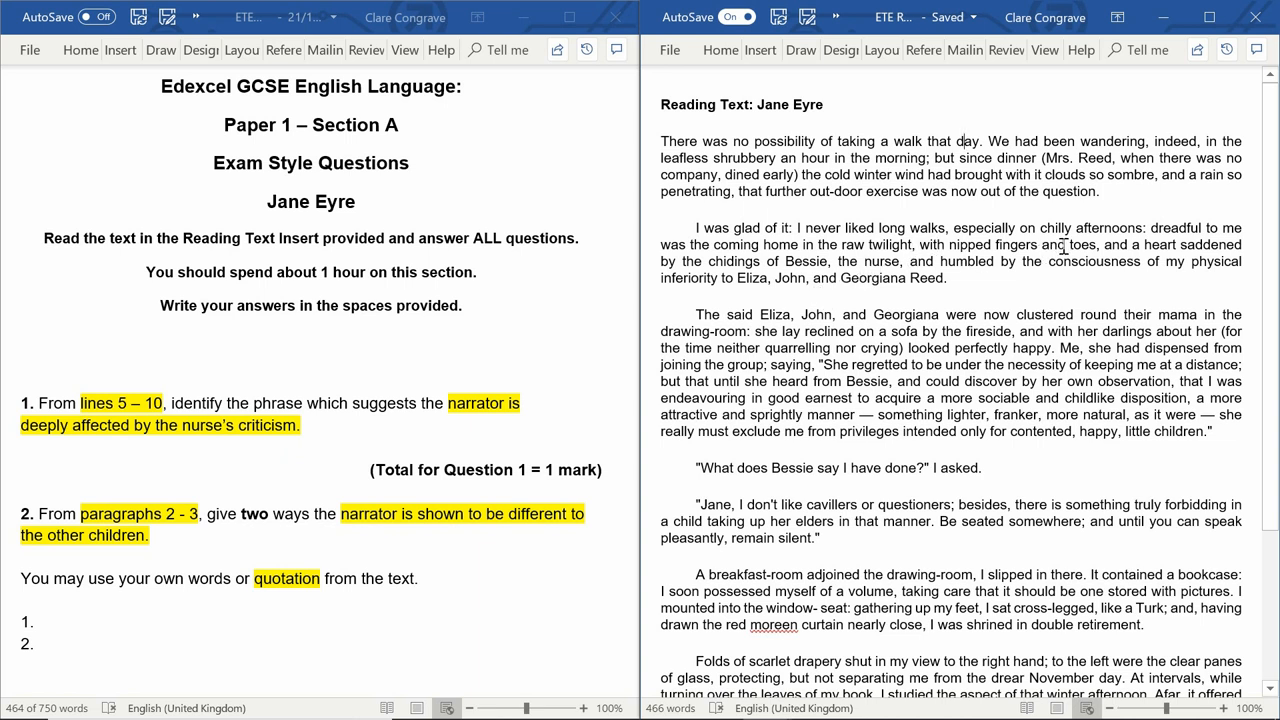
pyautogui.moveTo(1060, 256)
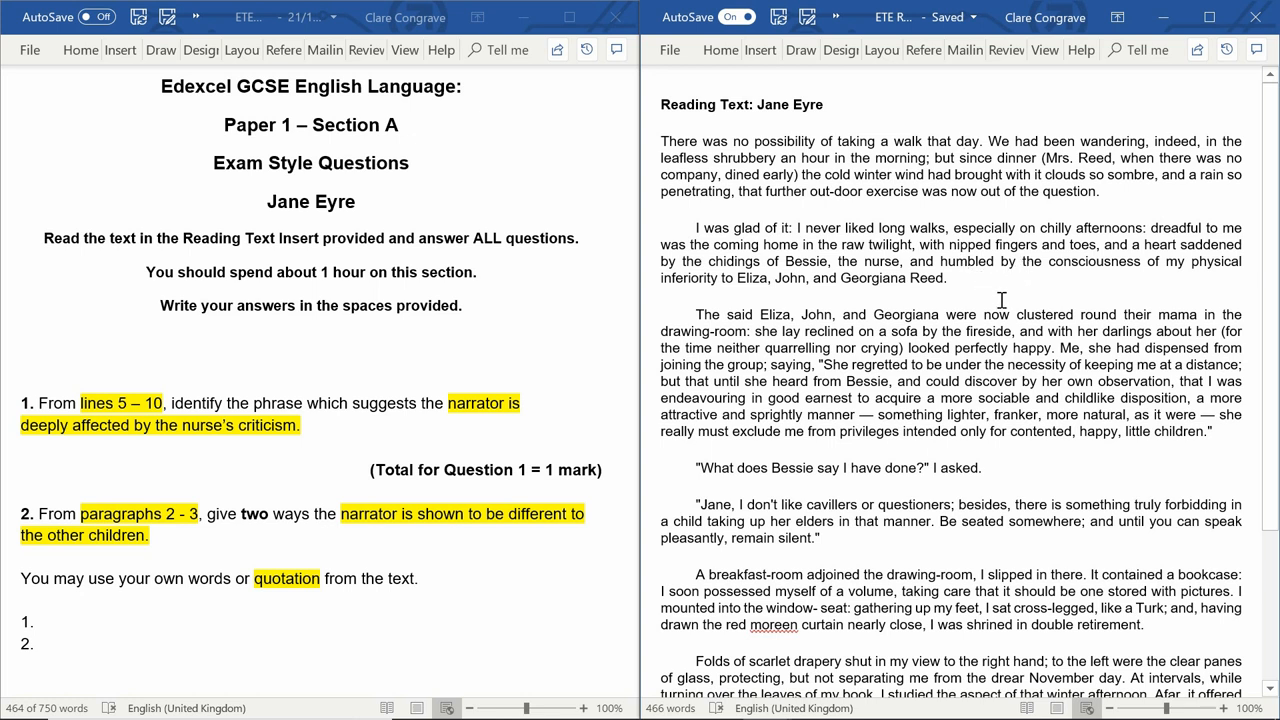
pyautogui.moveTo(1040, 280)
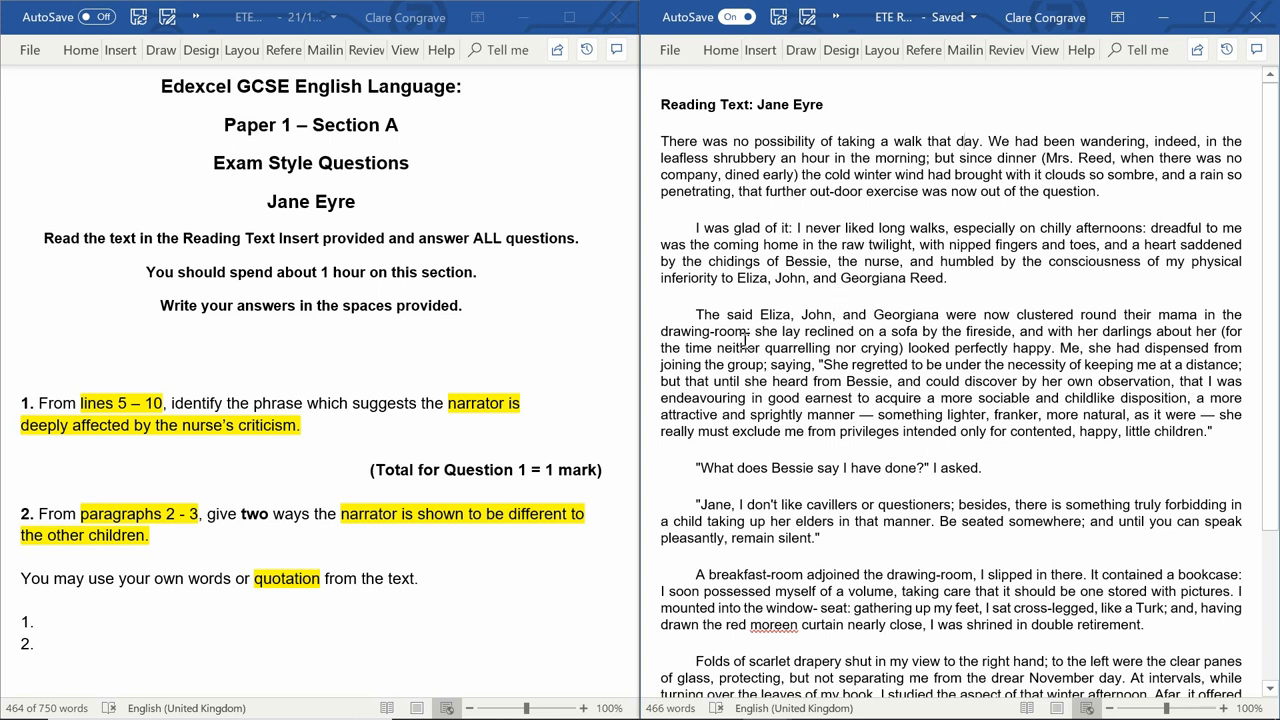
pyautogui.moveTo(920, 320)
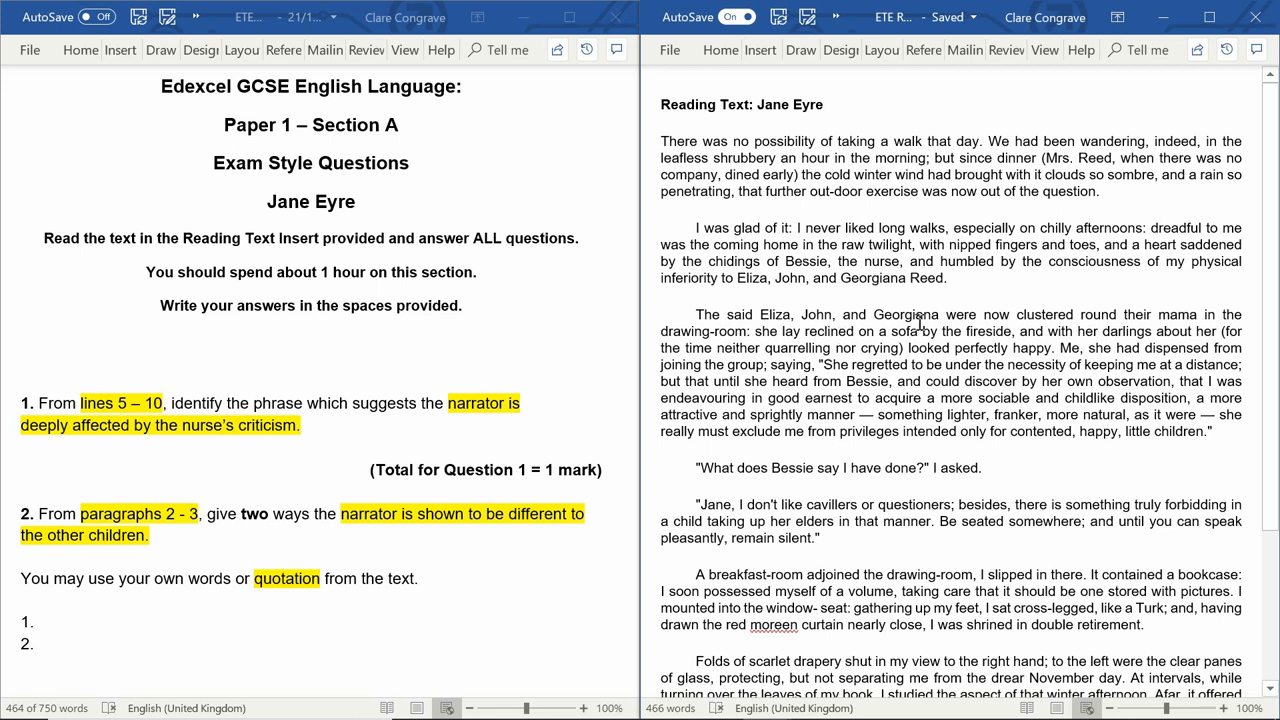
pyautogui.moveTo(1020, 332)
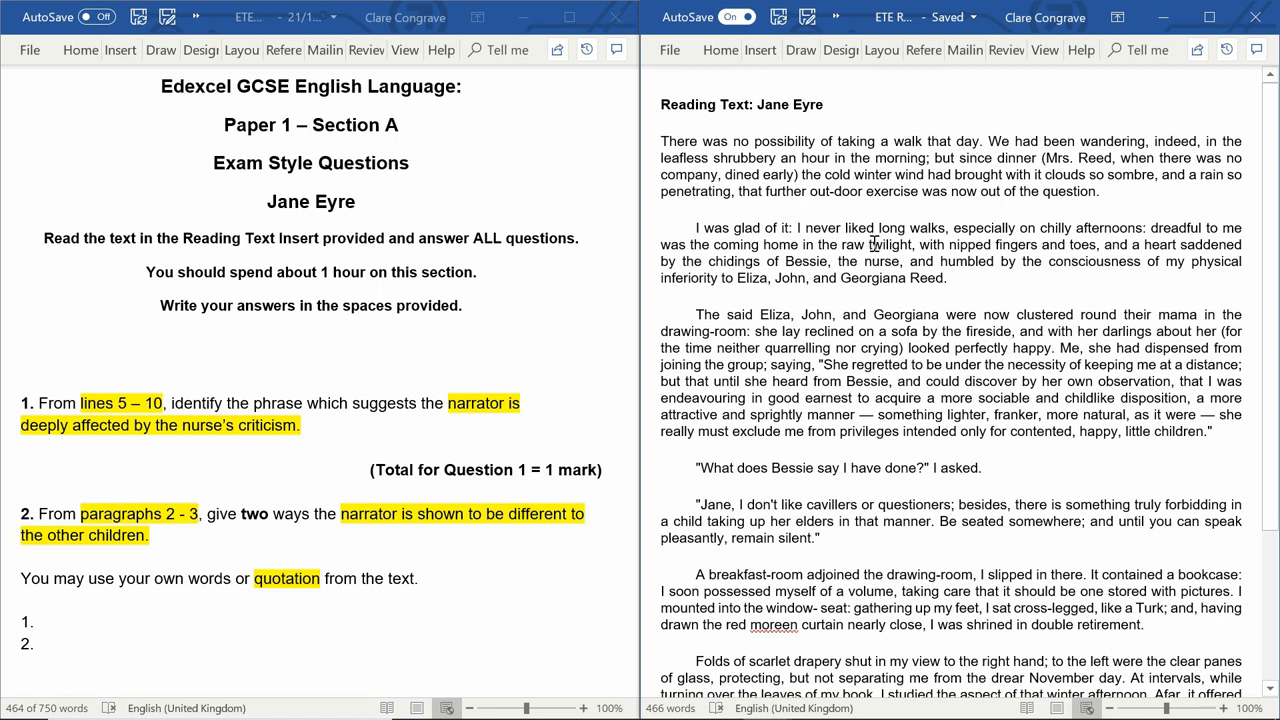
pyautogui.moveTo(866, 260)
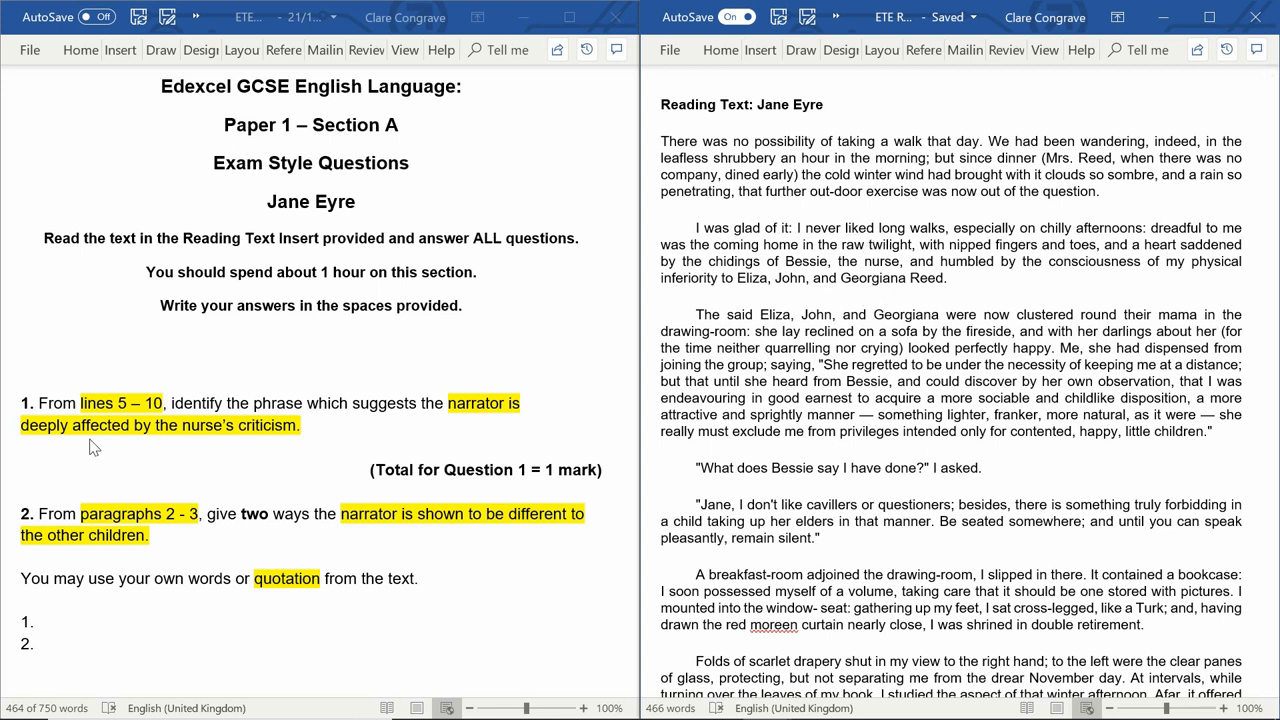
pyautogui.moveTo(910, 200)
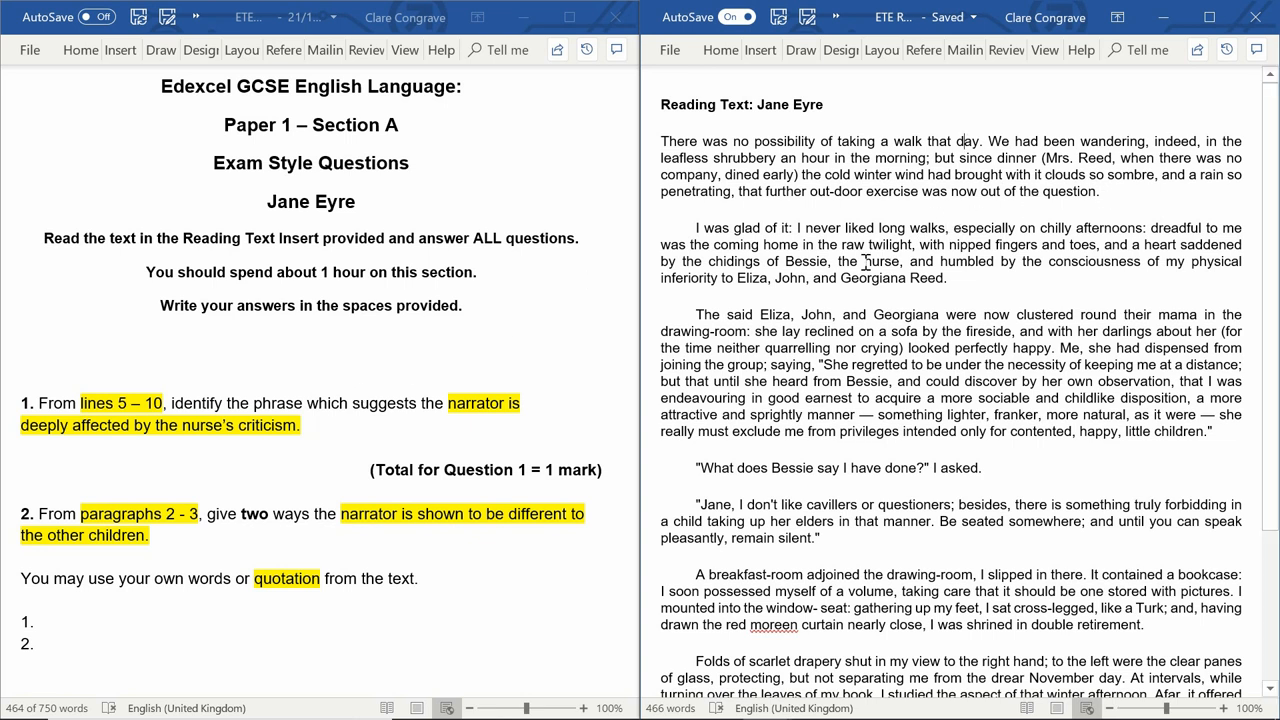
pyautogui.moveTo(1132, 240)
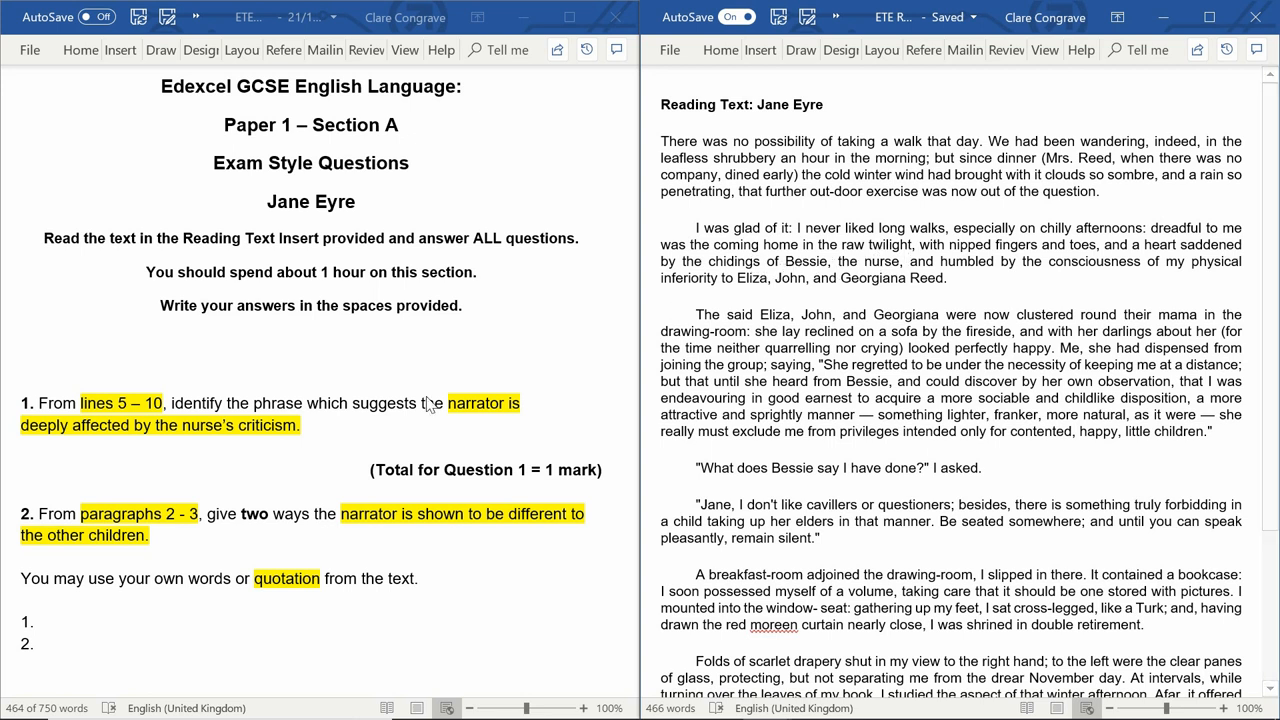
pyautogui.moveTo(504, 424)
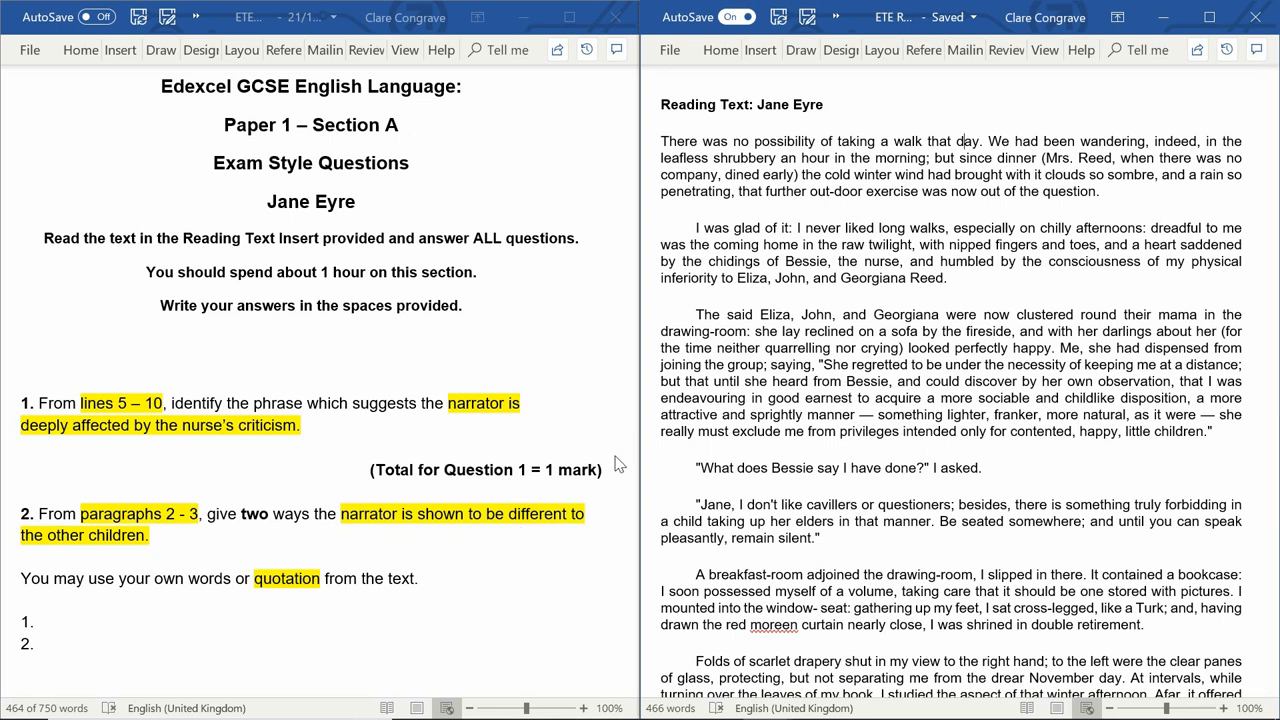
pyautogui.moveTo(500, 400)
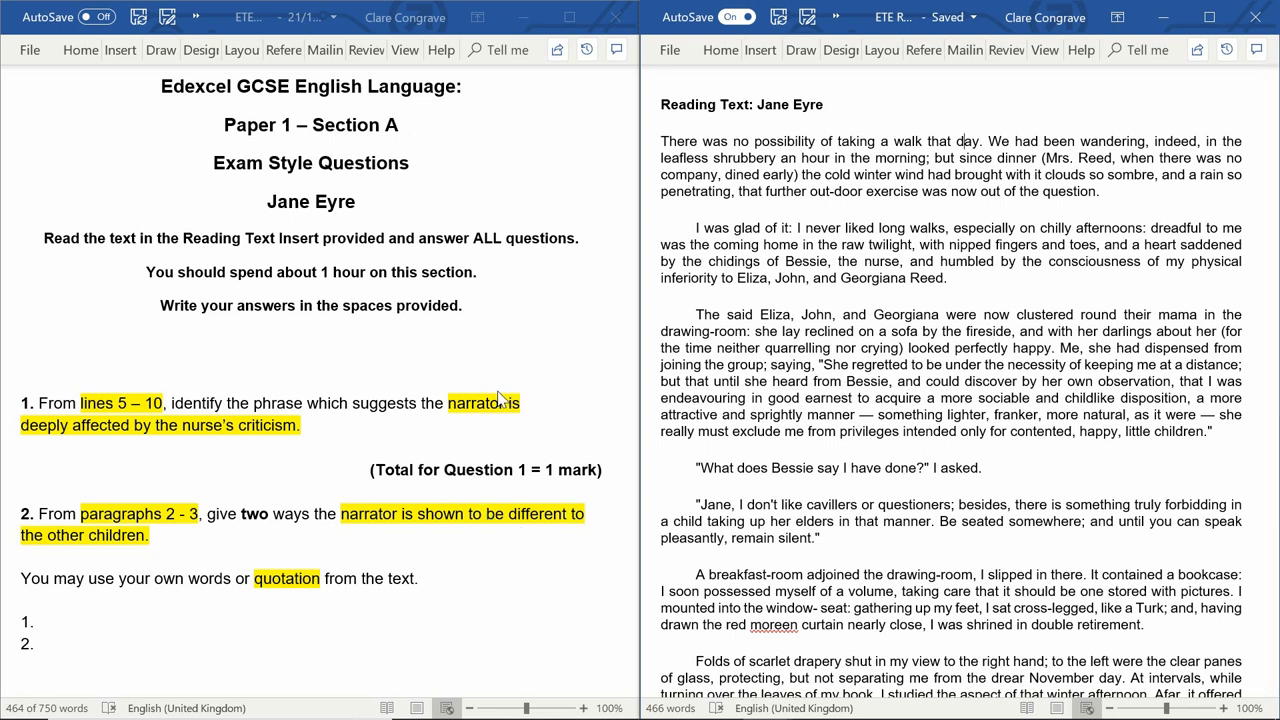
pyautogui.scroll(-3)
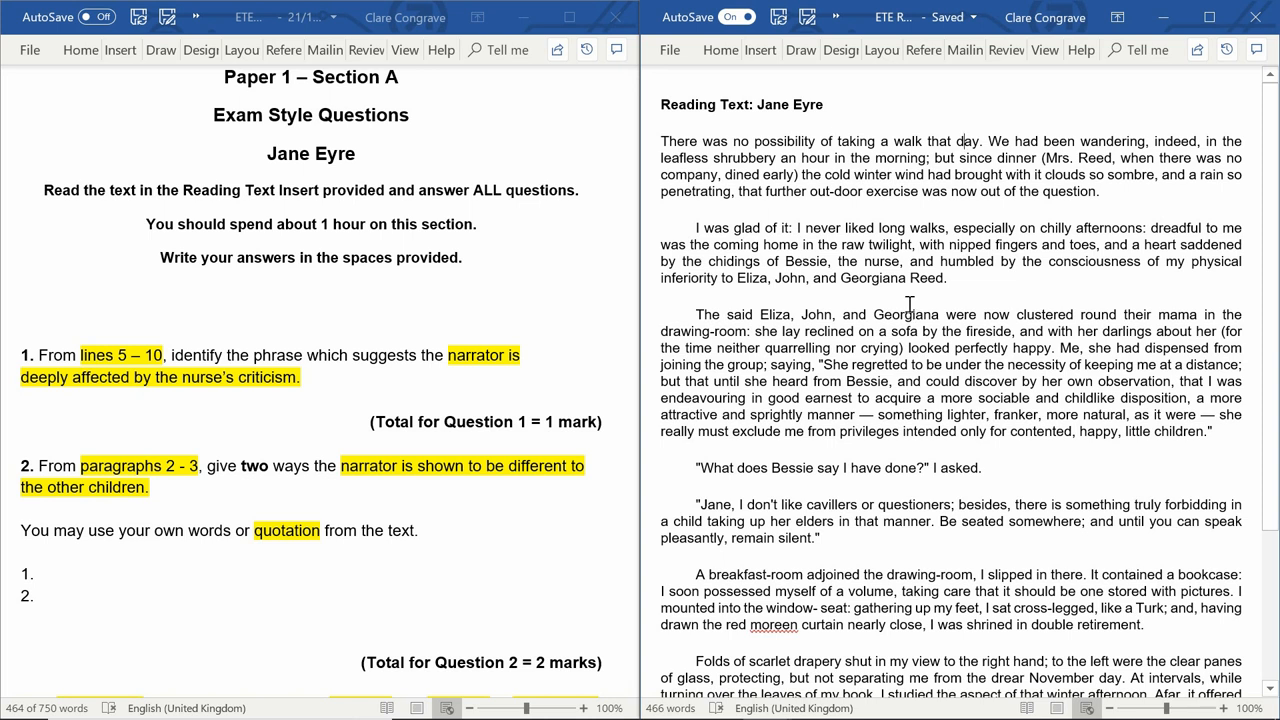
pyautogui.moveTo(504, 470)
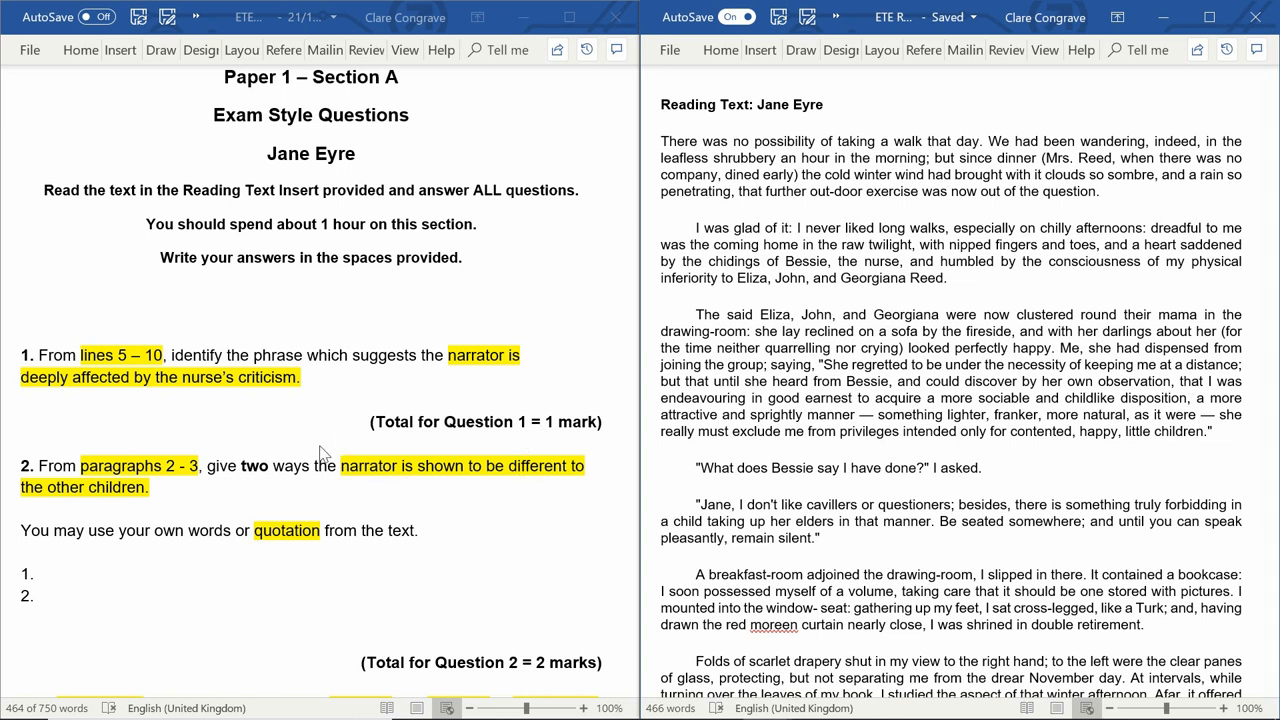
pyautogui.moveTo(544, 580)
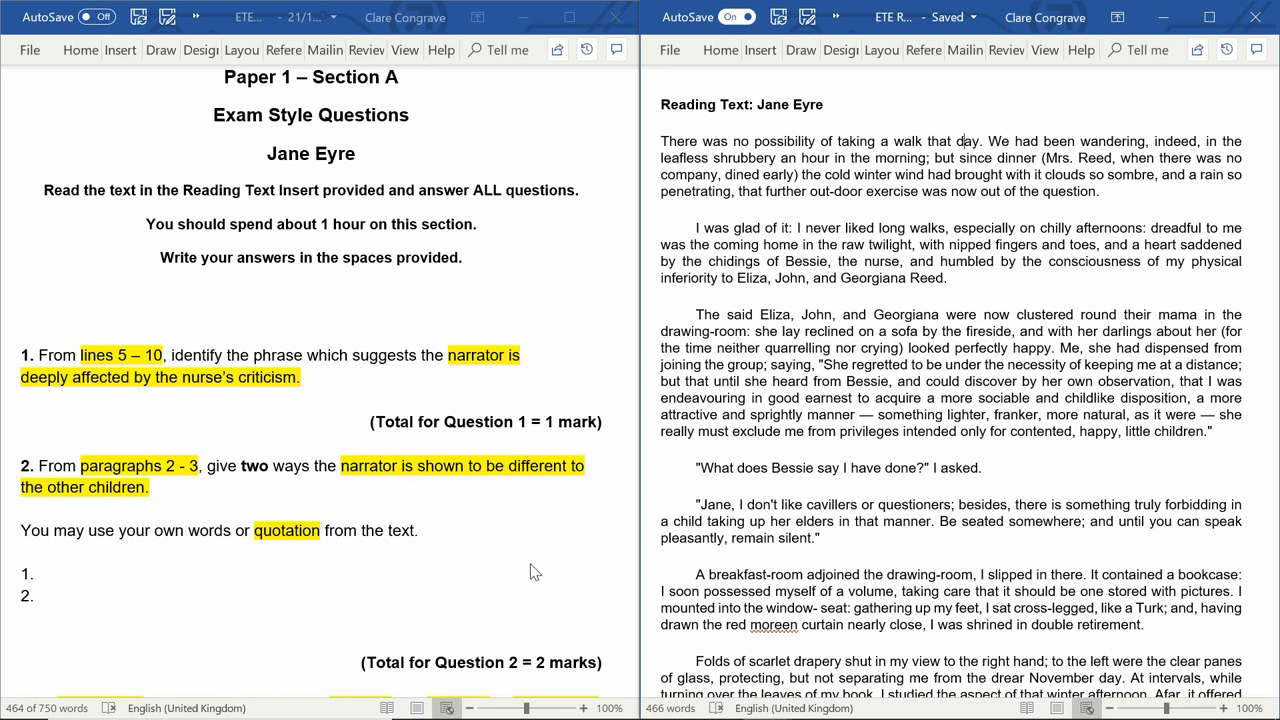
pyautogui.moveTo(476, 560)
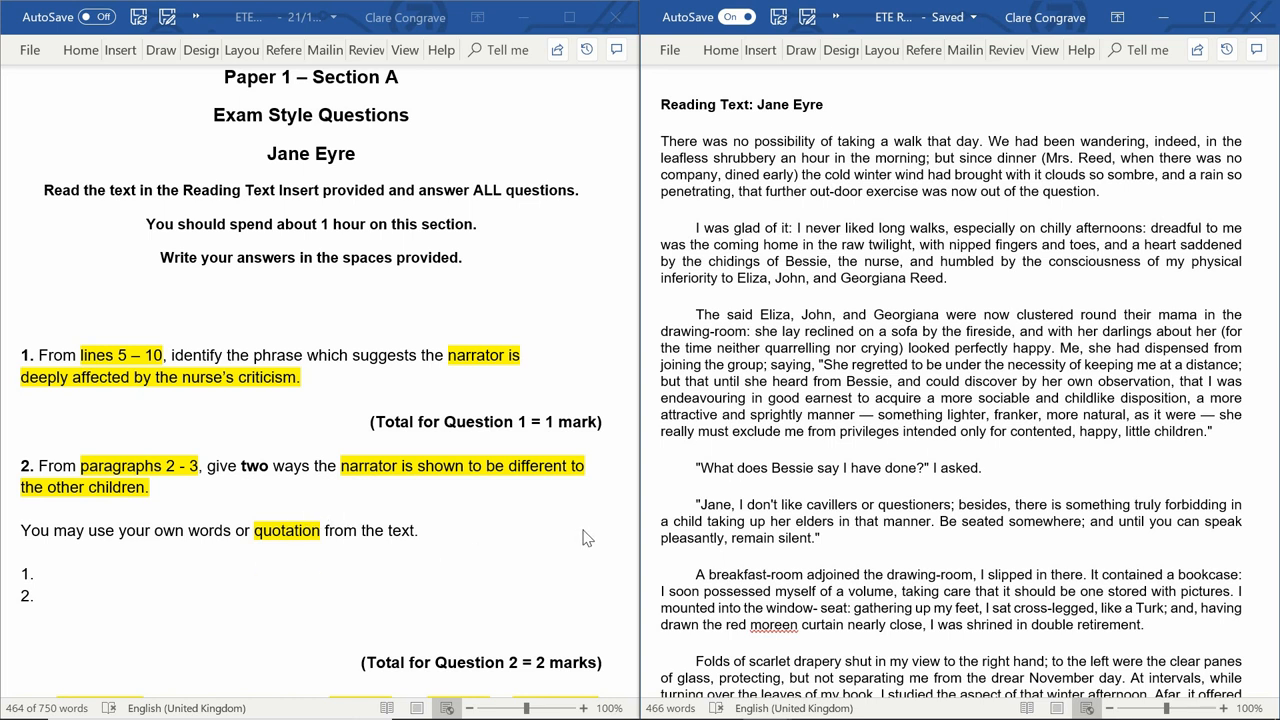
pyautogui.moveTo(756, 498)
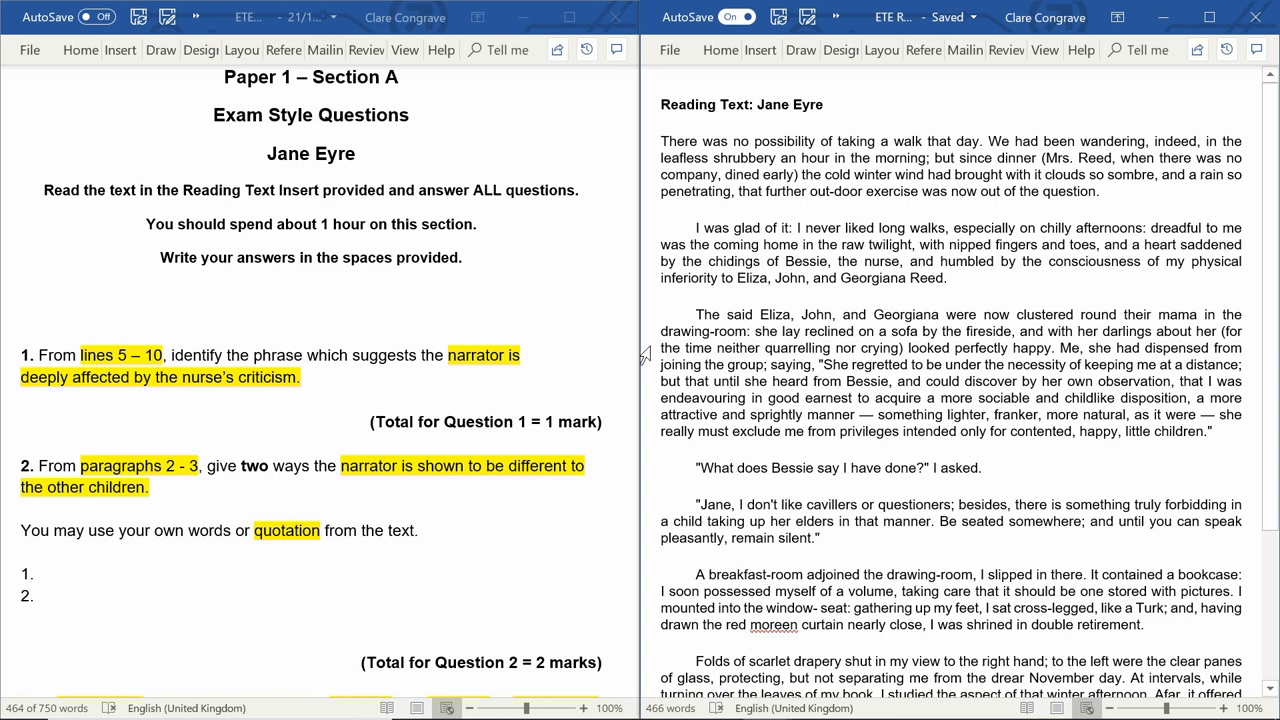
pyautogui.moveTo(688, 374)
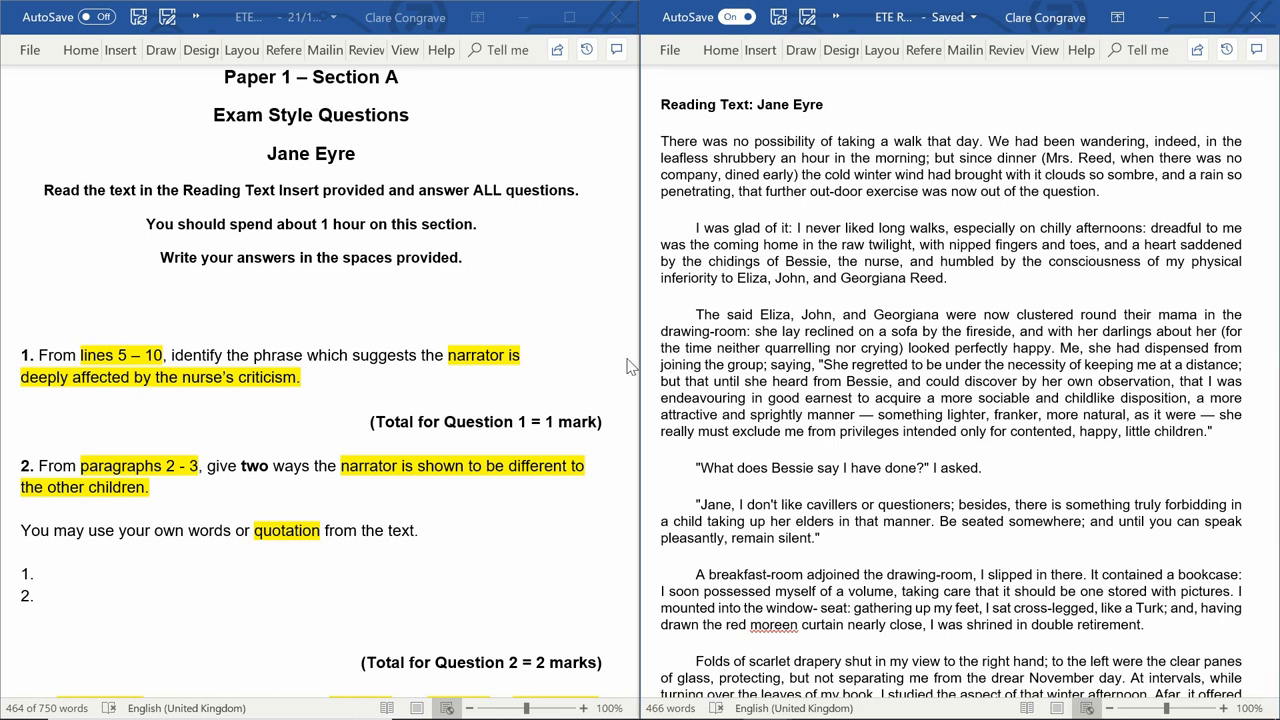
pyautogui.moveTo(558, 390)
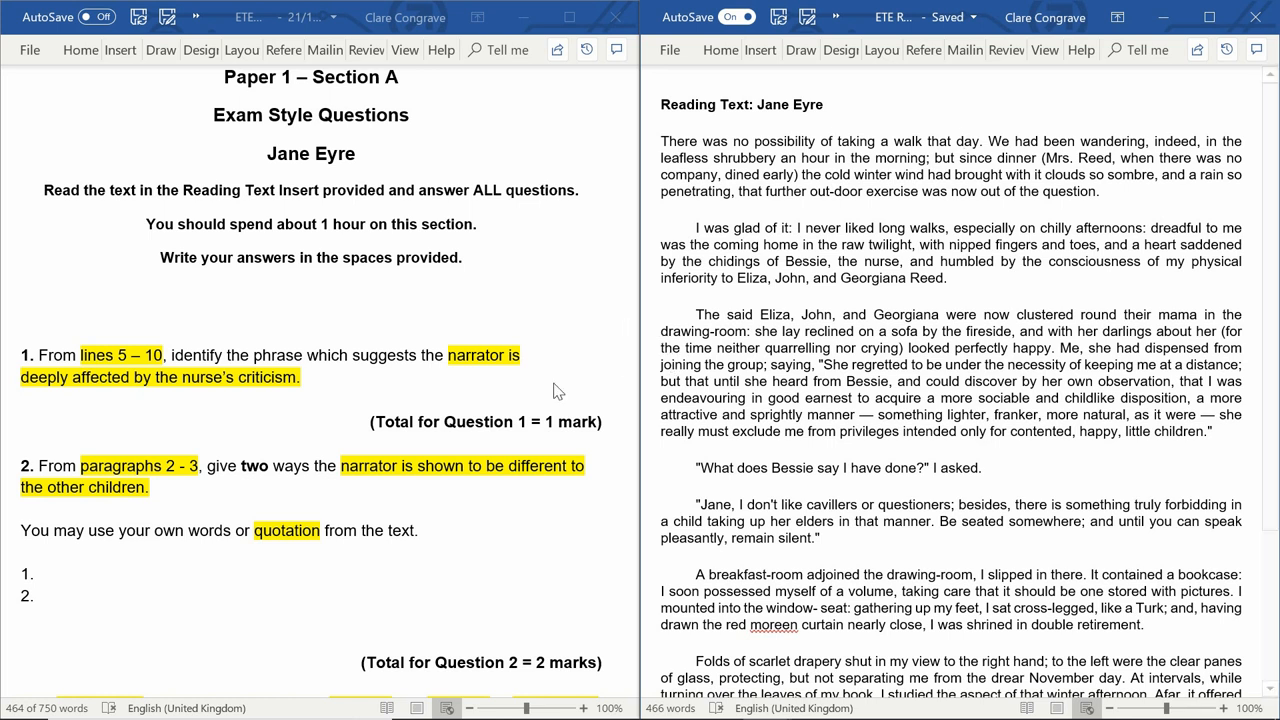